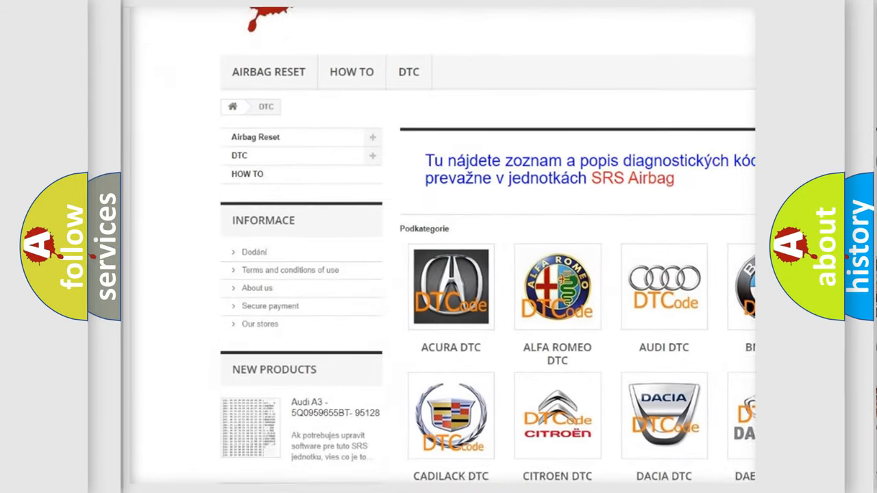
{"action": "scroll", "scroll_direction": "down", "scroll_amount": 3}
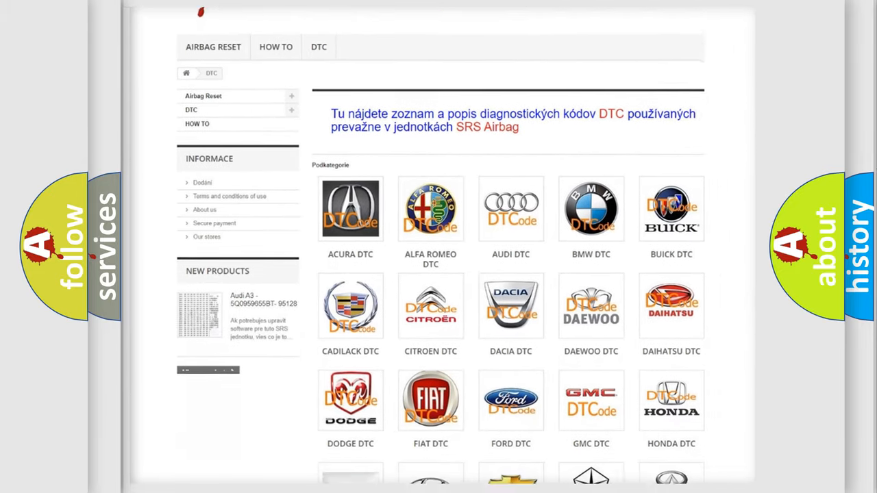
{"action": "scroll", "scroll_direction": "down", "scroll_amount": 3}
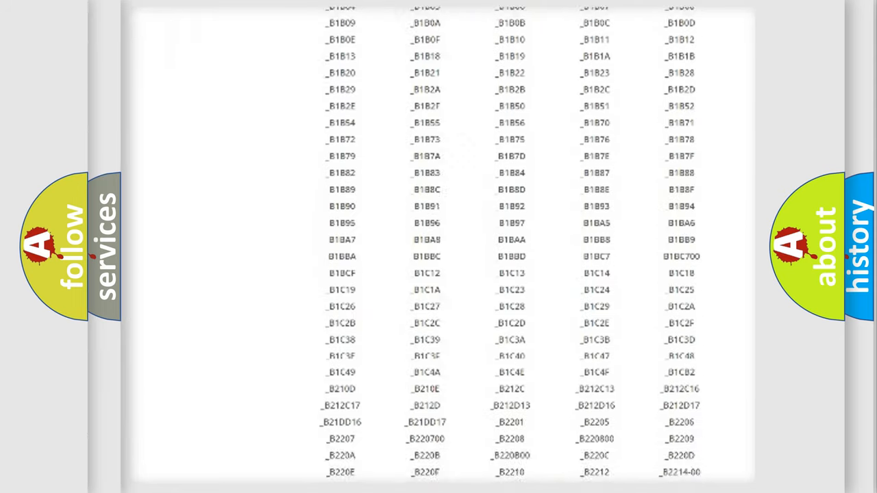
{"action": "scroll", "scroll_direction": "down", "scroll_amount": 3}
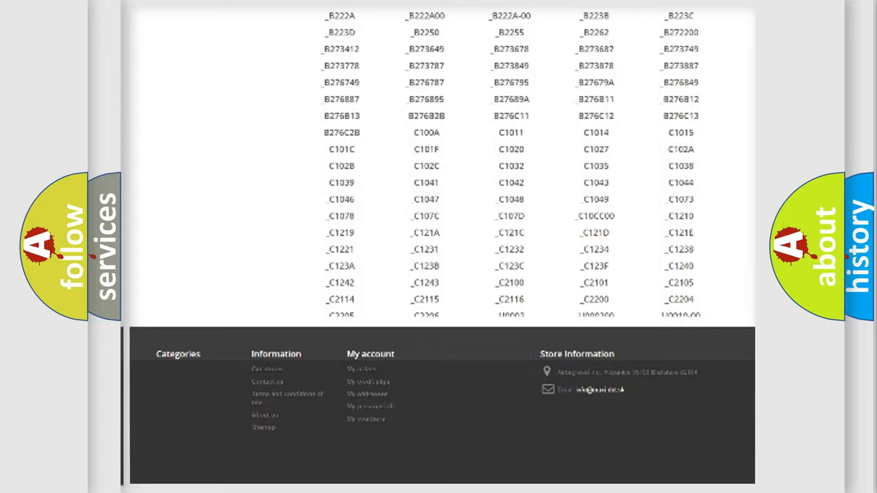
{"action": "scroll", "scroll_direction": "up", "scroll_amount": 3}
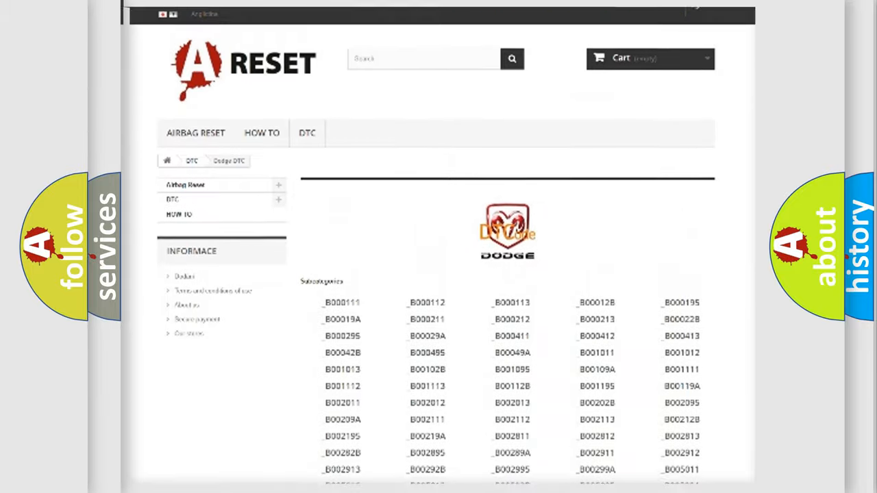